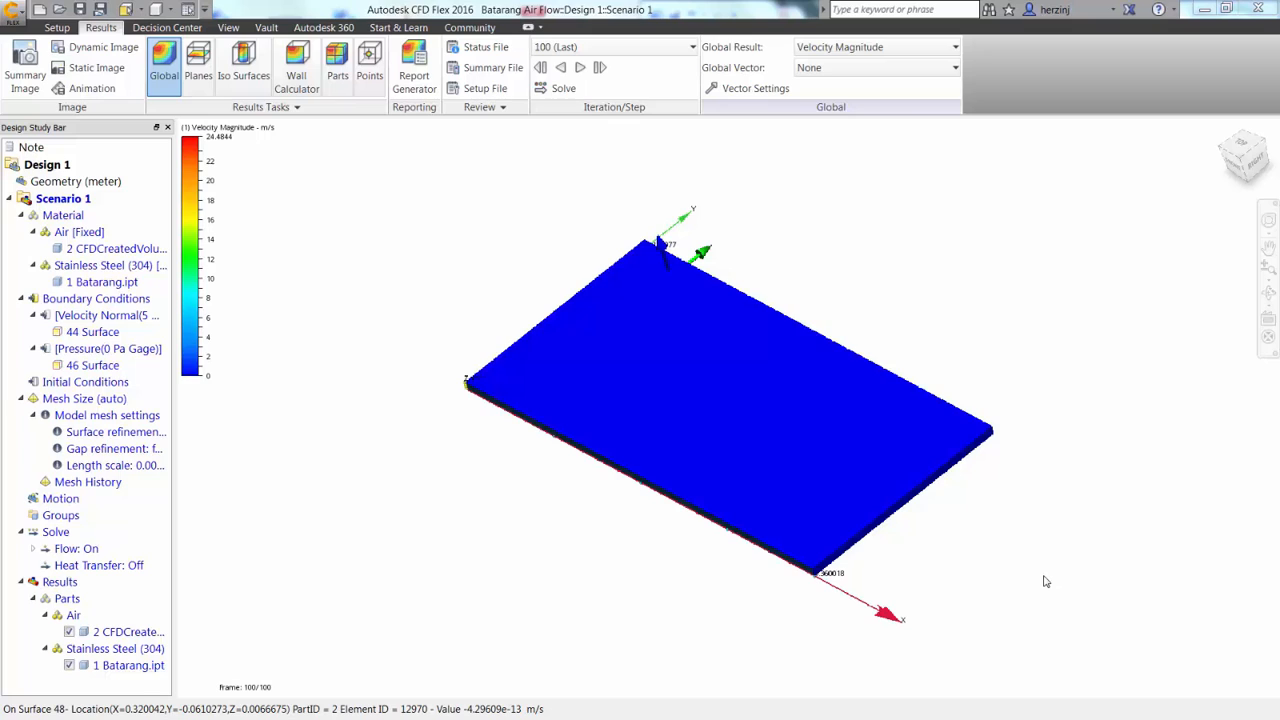
pyautogui.moveTo(267, 135)
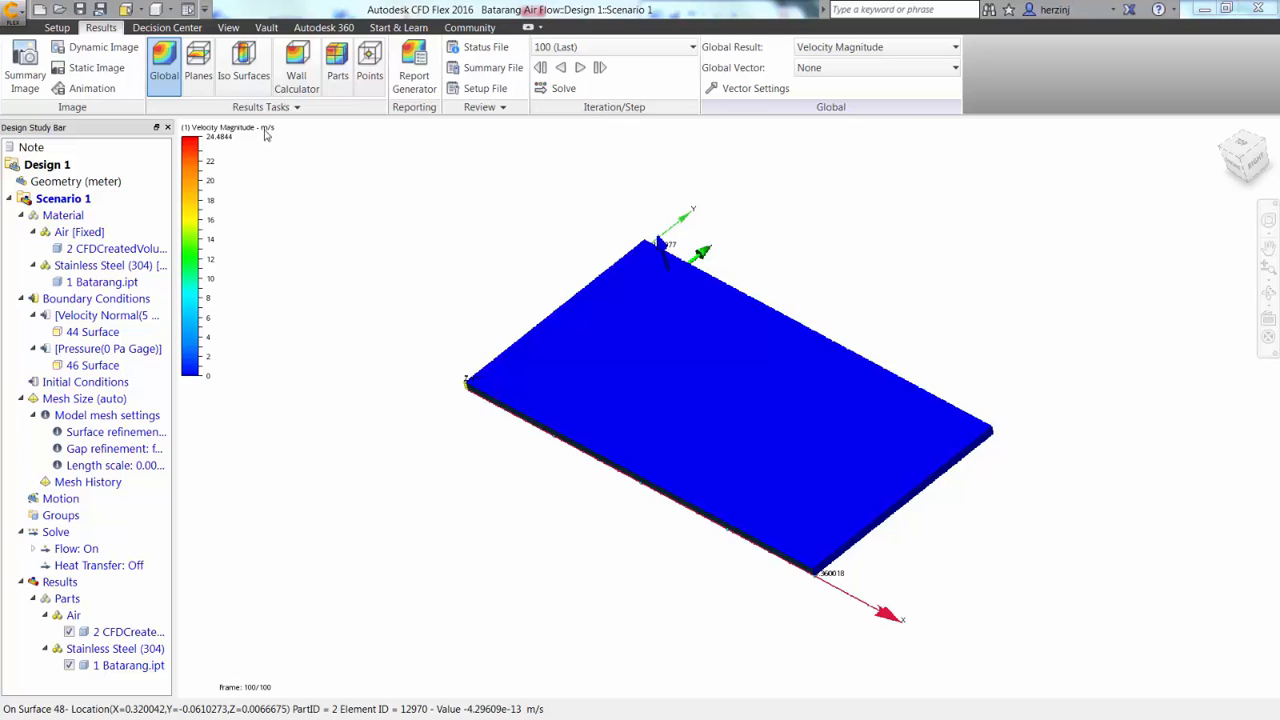
# - Show velocity magnitude on cutting plane Plane 1 and open its Plane Control settings
pyautogui.click(197, 65)
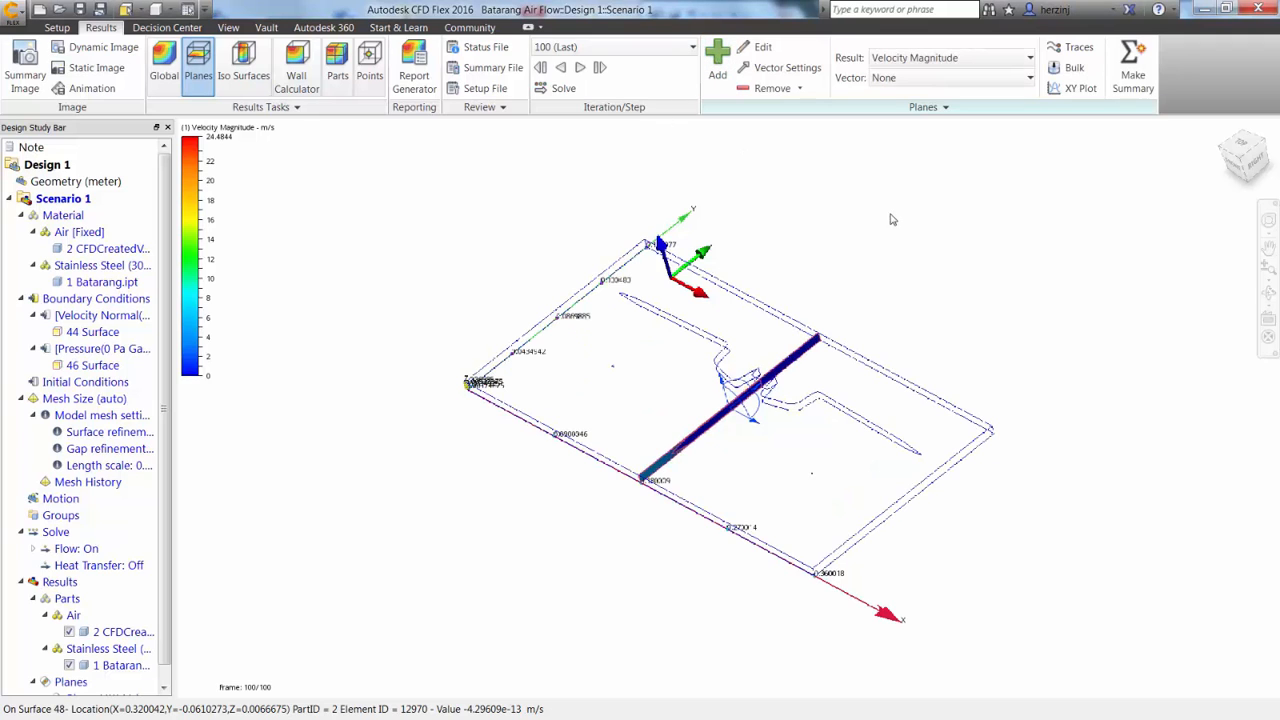
pyautogui.scroll(-3)
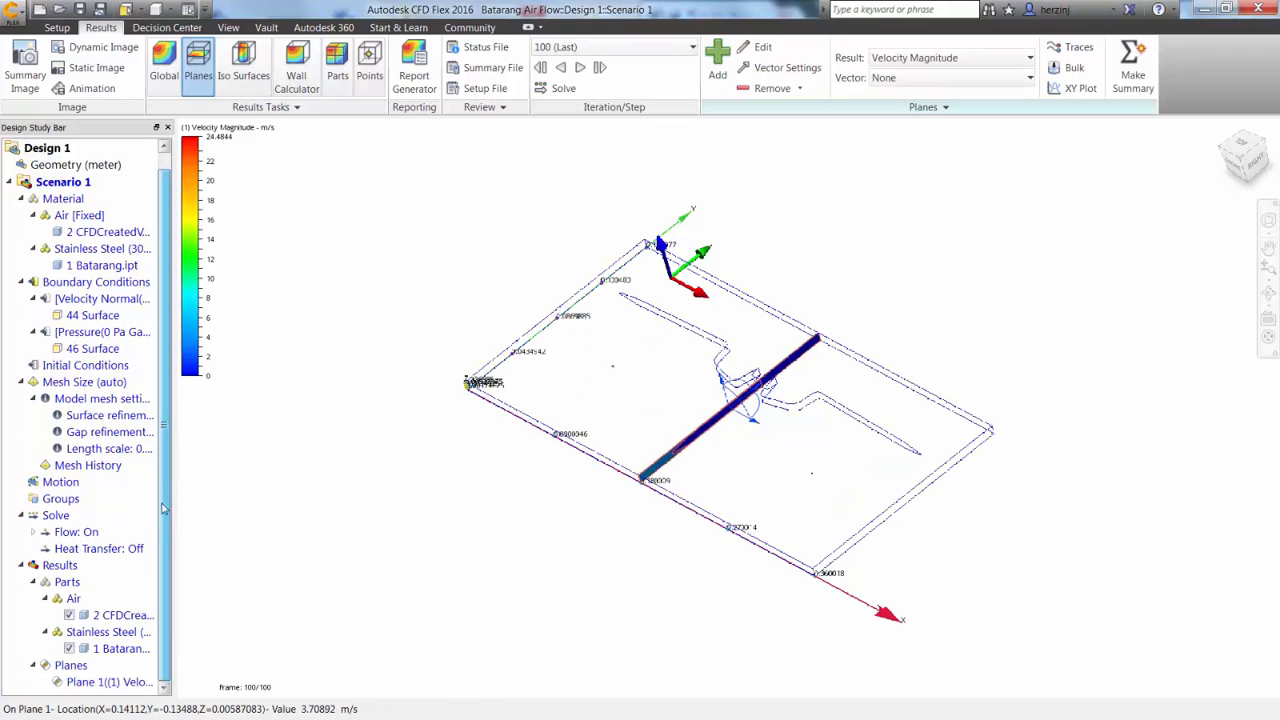
pyautogui.click(108, 681)
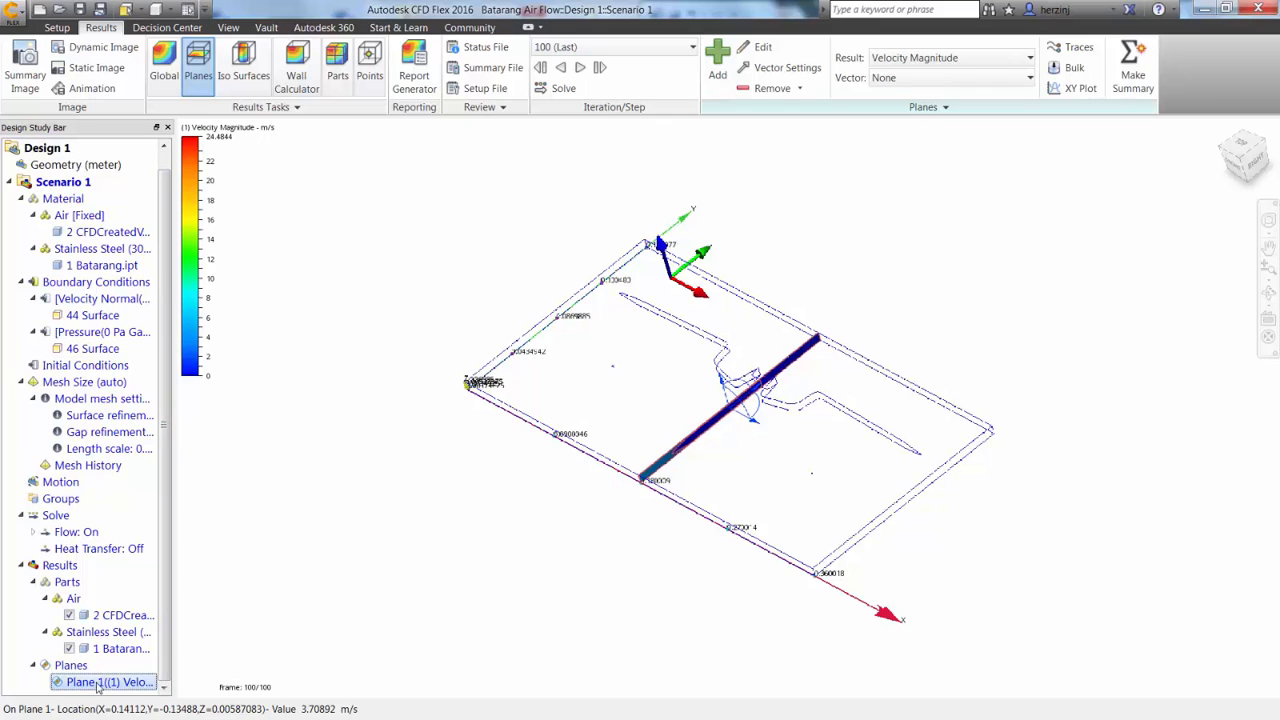
pyautogui.doubleClick(105, 681)
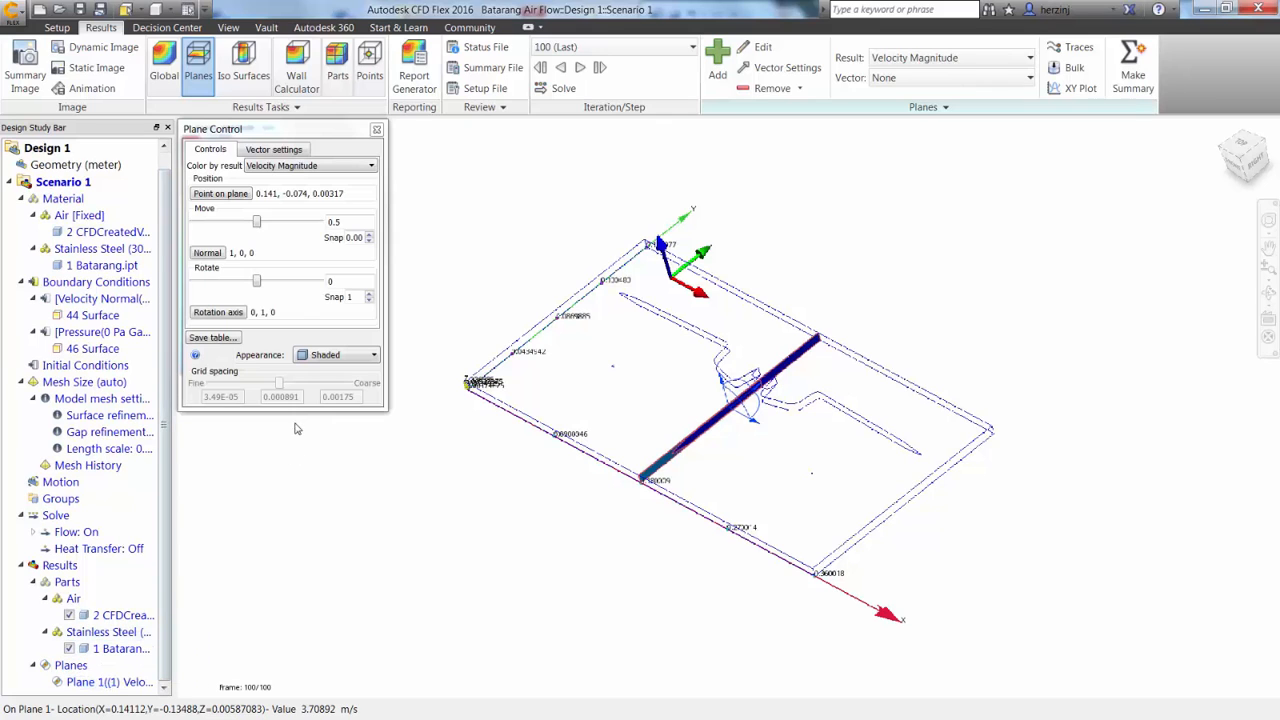
# - Set Plane 1's rotation axis to Z (0, 0, 1) and rotate it back to nearly 0
pyautogui.click(217, 312)
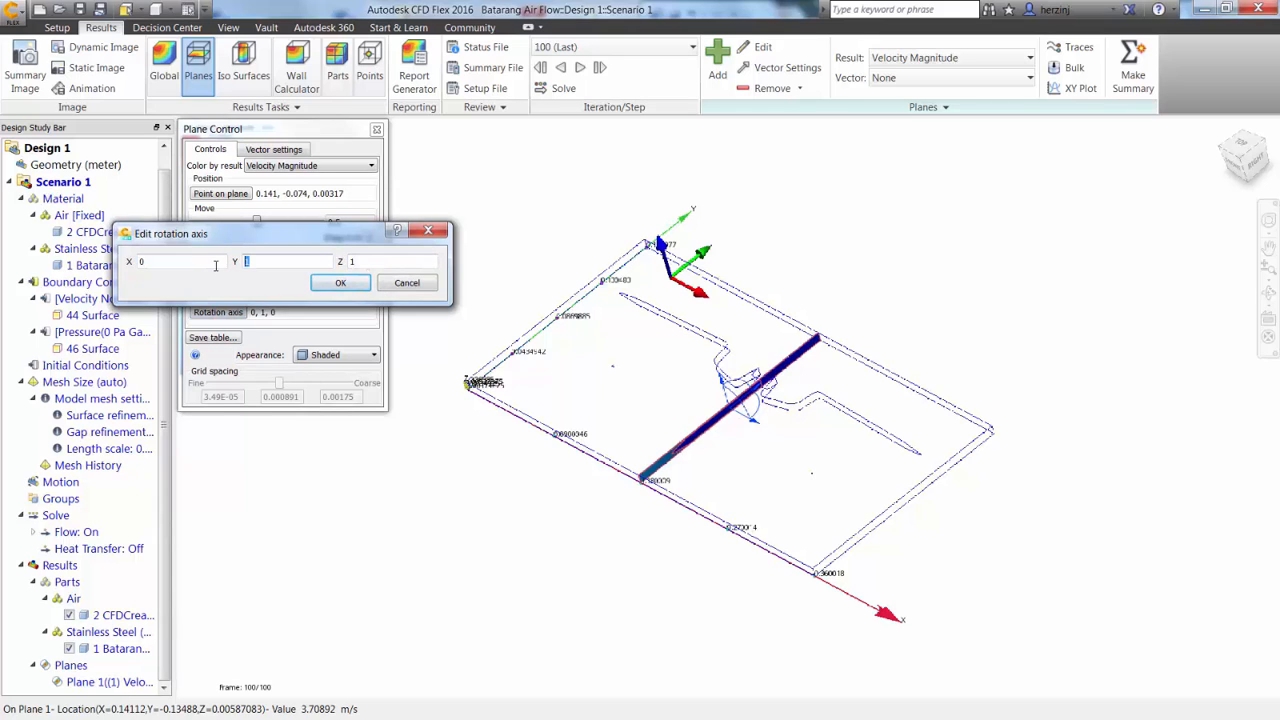
pyautogui.click(340, 282)
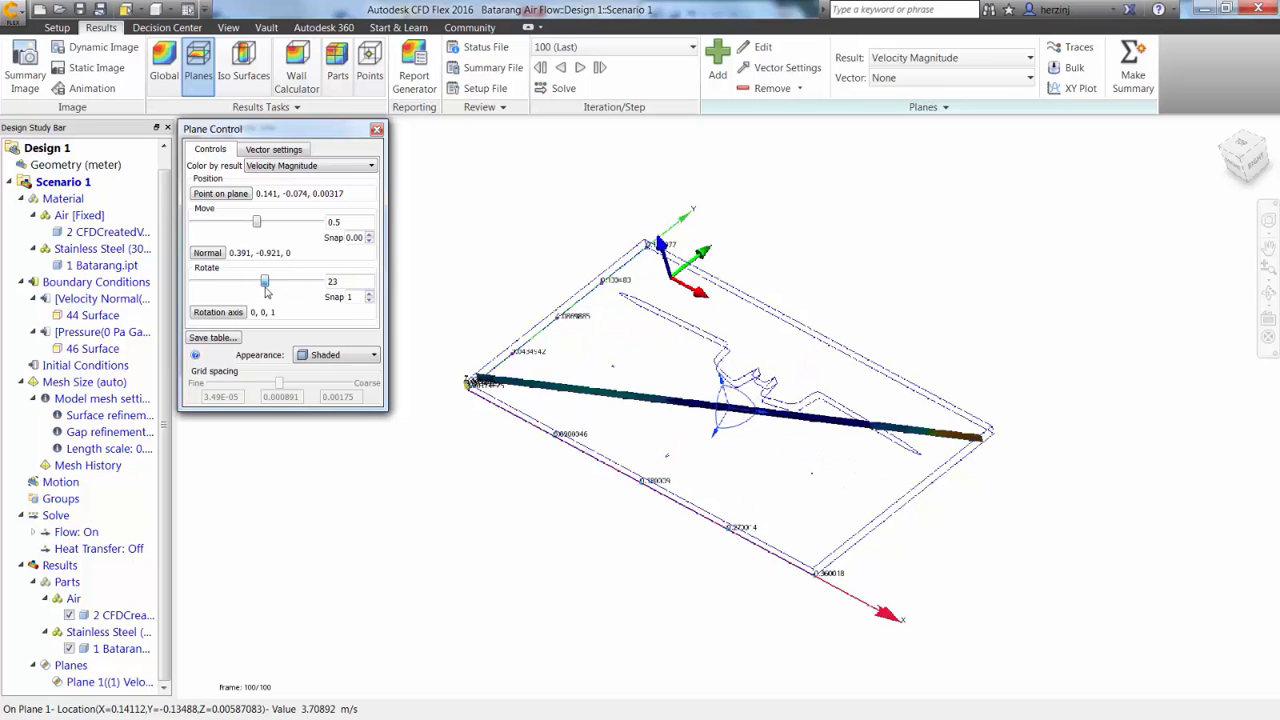
pyautogui.moveTo(268, 281); pyautogui.dragTo(262, 281)
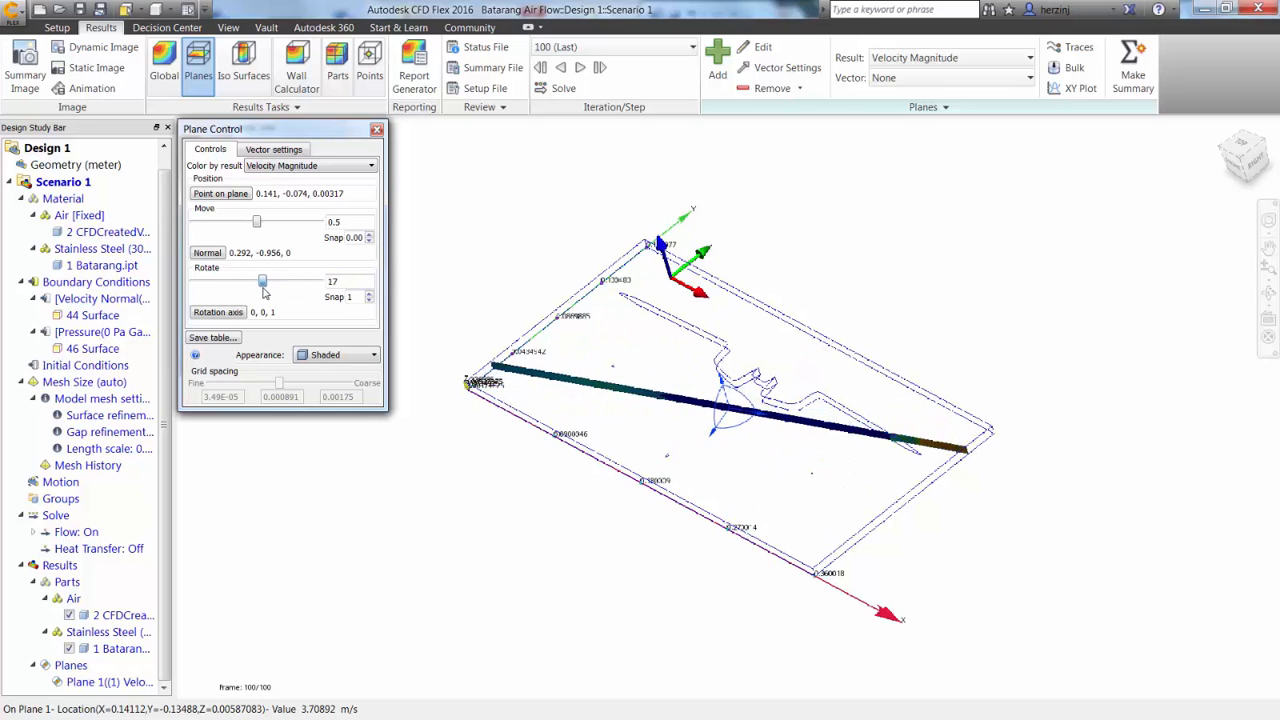
pyautogui.moveTo(262, 281); pyautogui.dragTo(256, 281)
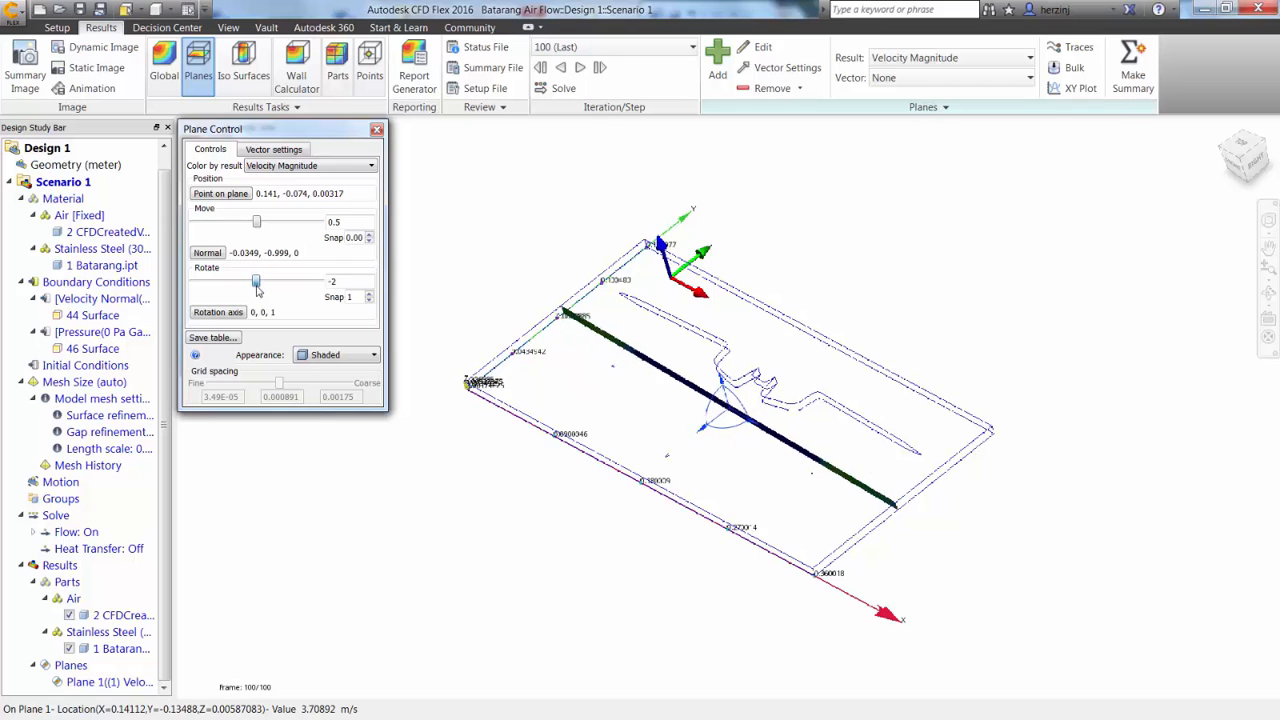
pyautogui.moveTo(256, 281); pyautogui.dragTo(256, 281)
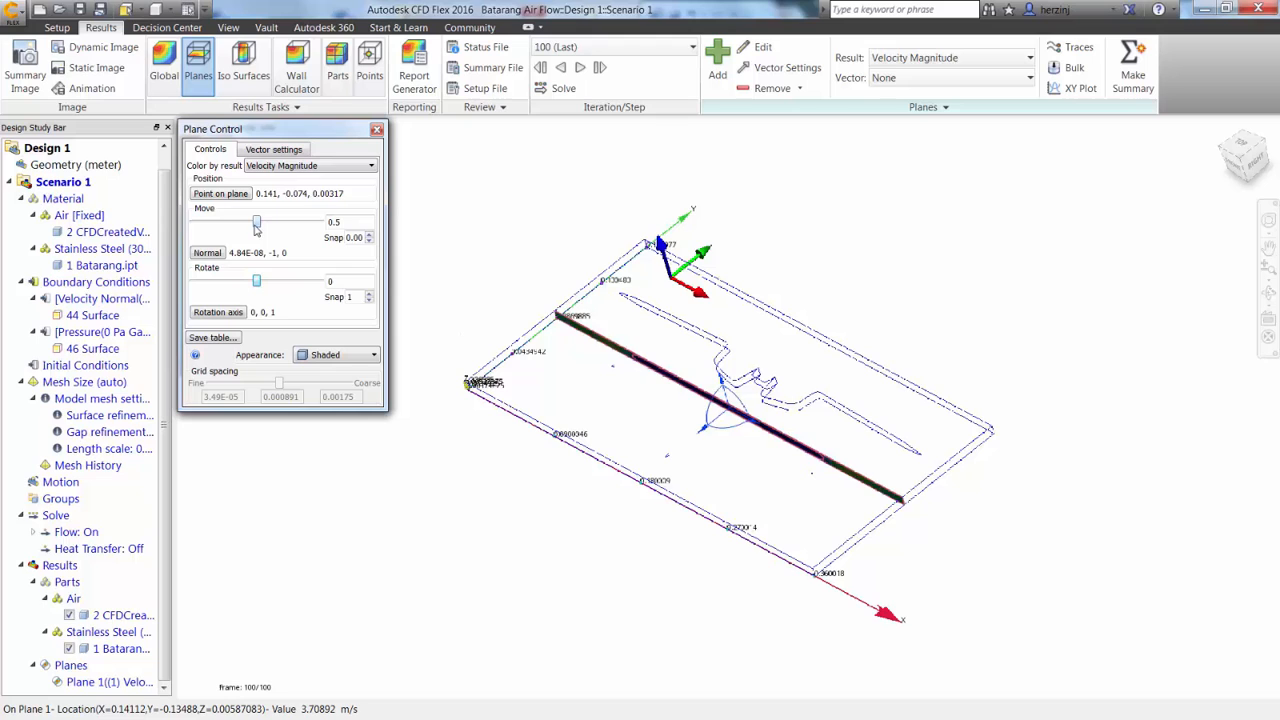
# - Move Plane 1 to the air volume's front edge at 0.99 and close Plane Control
pyautogui.moveTo(257, 221); pyautogui.dragTo(293, 221)
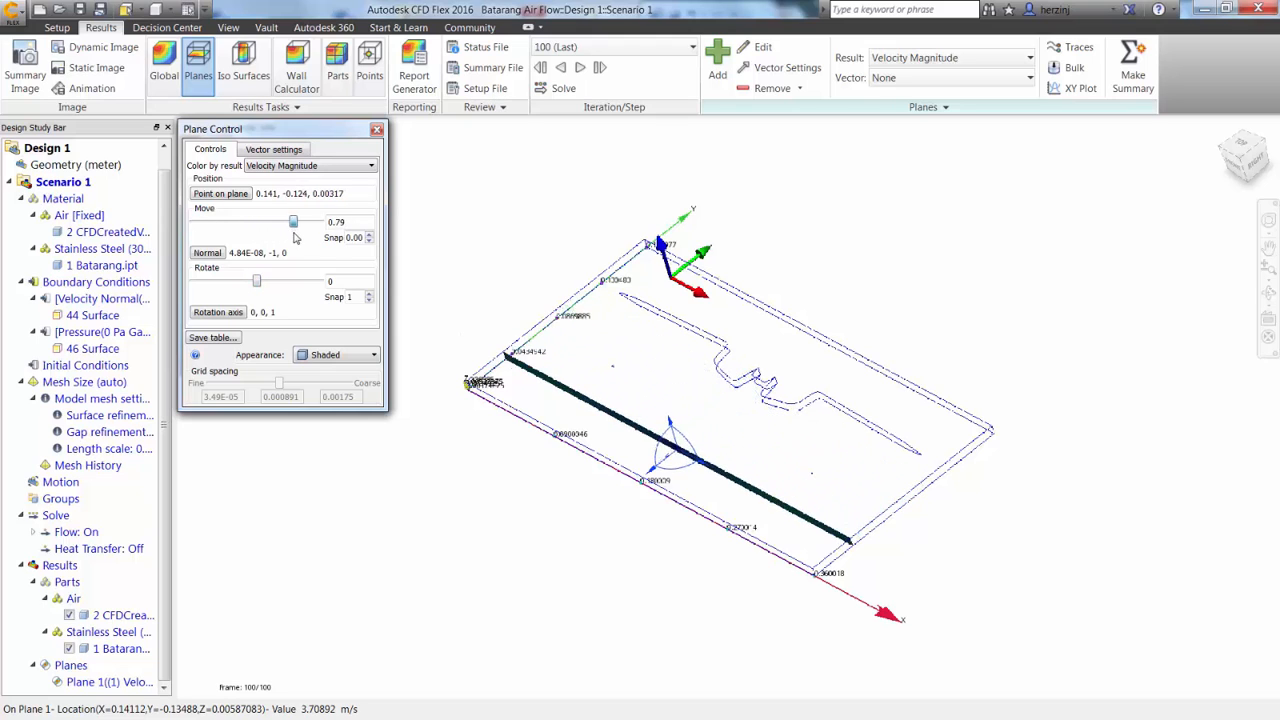
pyautogui.moveTo(292, 221); pyautogui.dragTo(320, 221)
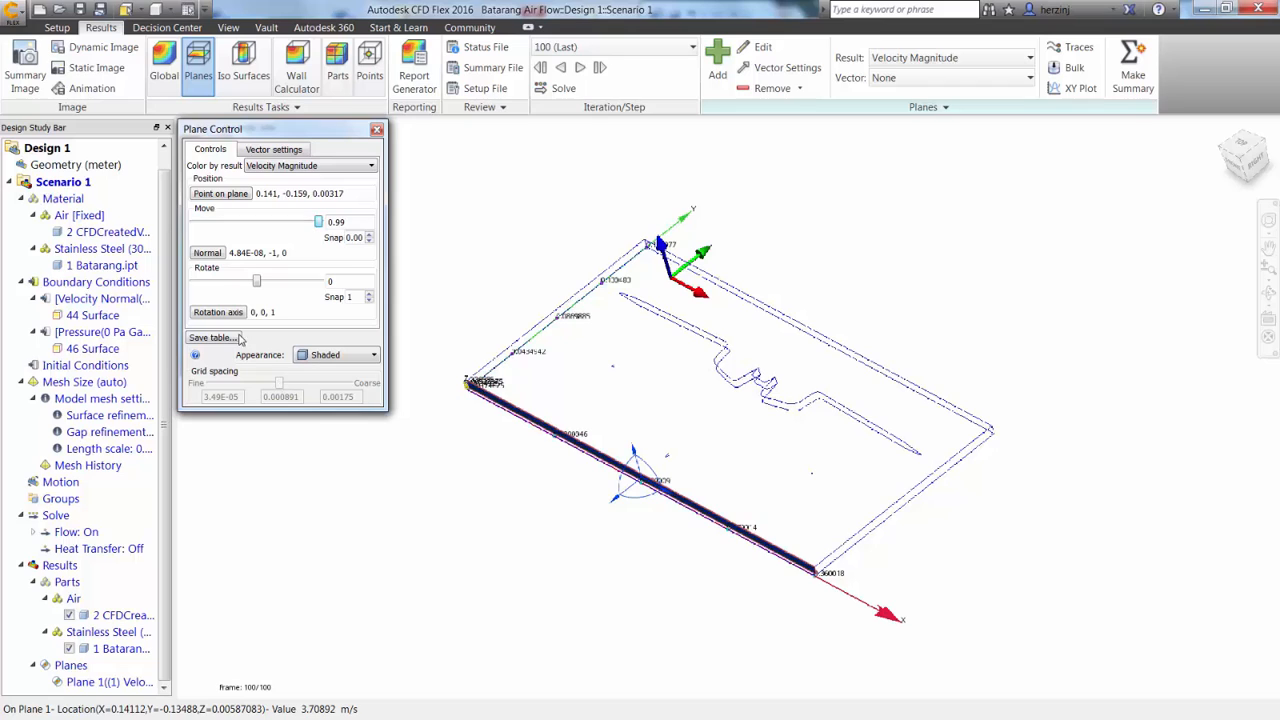
pyautogui.click(377, 129)
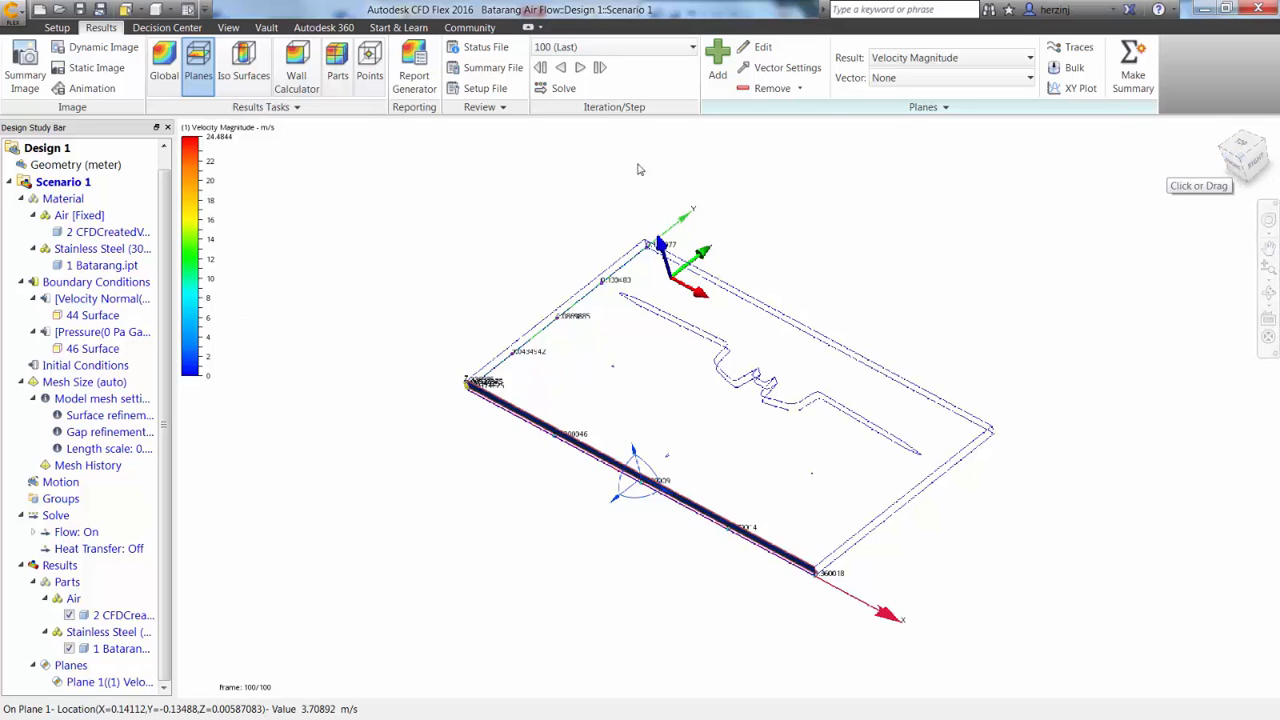
# - Open Traces with 4-by-16 rectangular-grid seeding and view the model from the front
pyautogui.click(1079, 47)
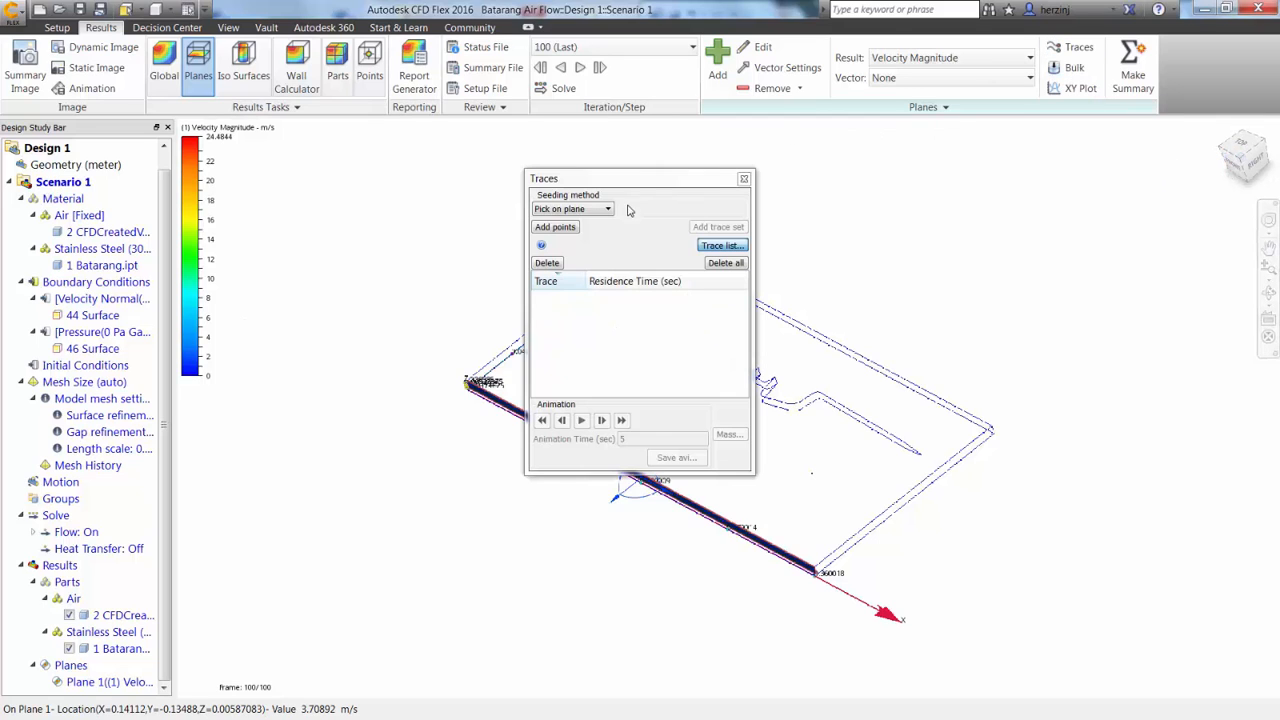
pyautogui.click(607, 208)
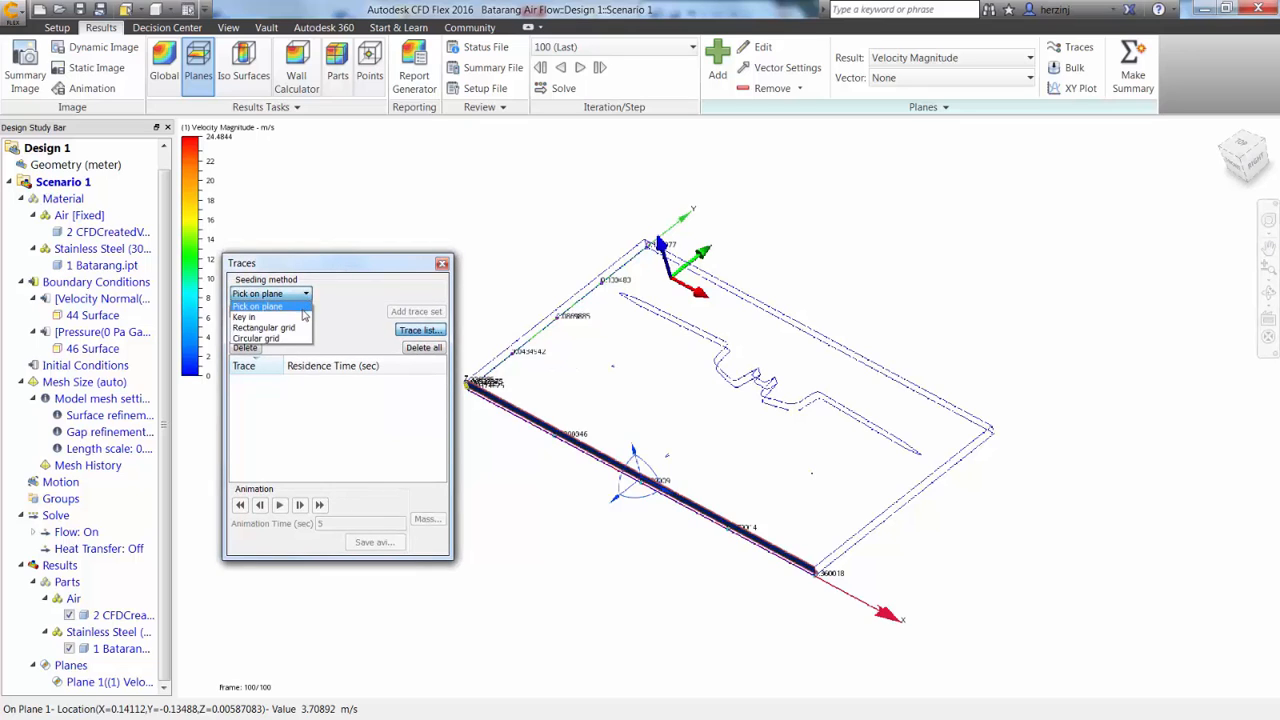
pyautogui.click(263, 327)
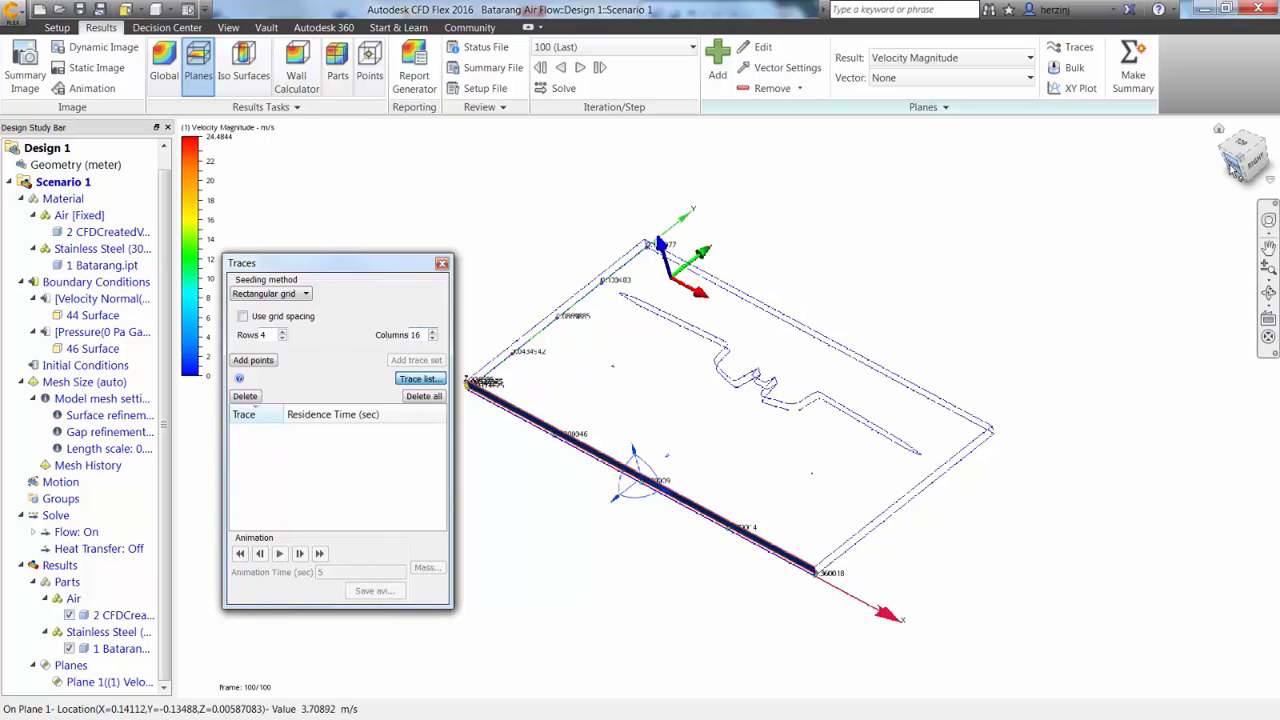
pyautogui.click(1243, 153)
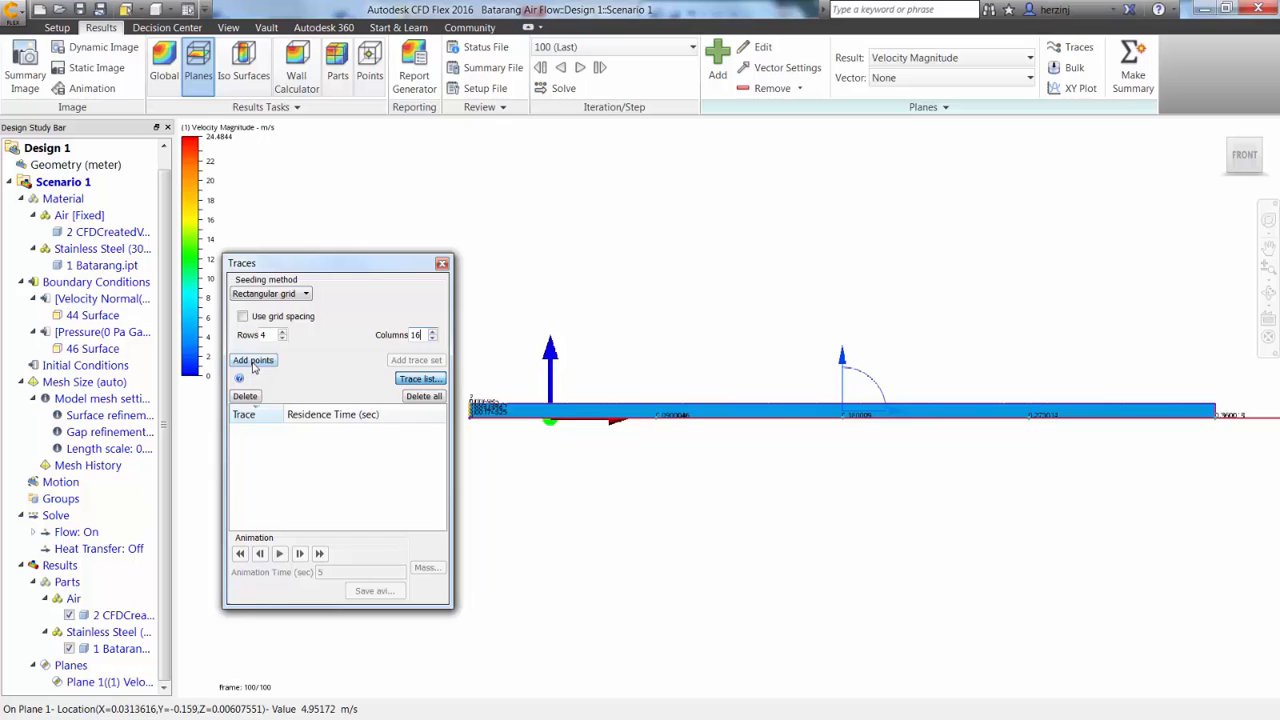
# - Add the grid seed points to generate velocity-coloured traces from the front plane
pyautogui.click(253, 360)
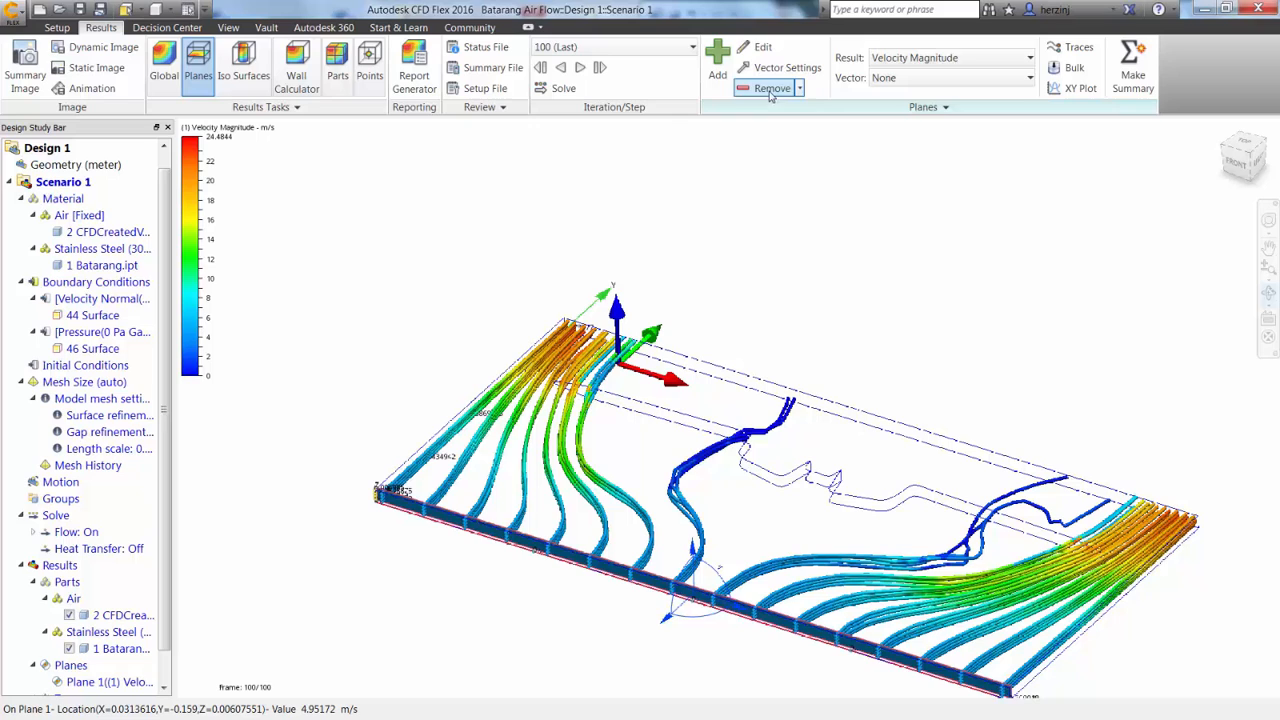
# - Remove Plane 1 and view the 64 traces around the Batarang from the top
pyautogui.click(228, 27)
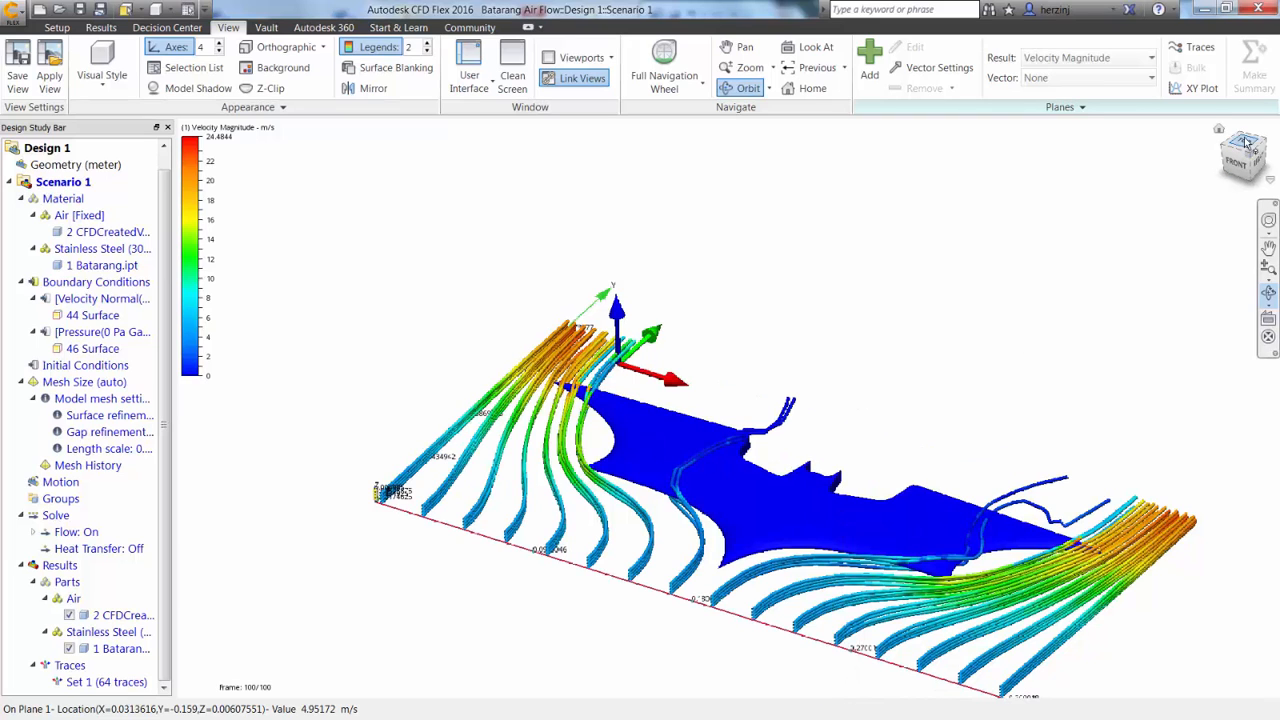
pyautogui.click(1242, 160)
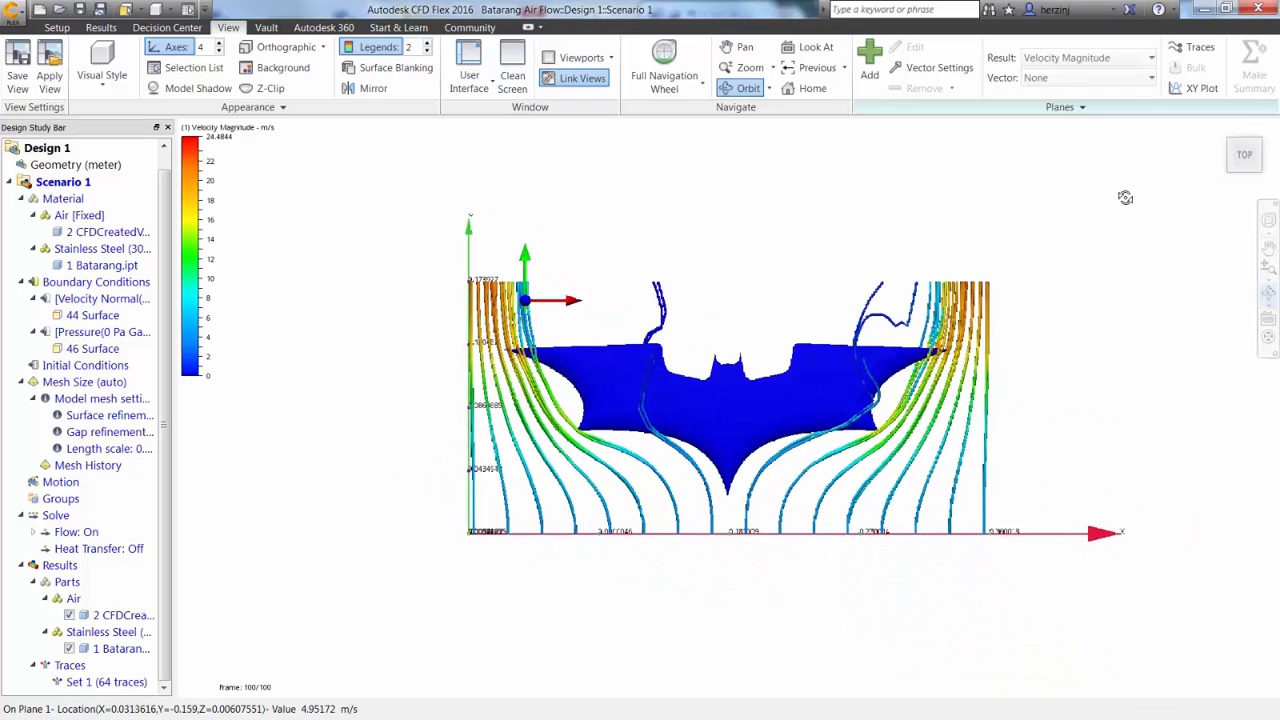
pyautogui.moveTo(700, 405)
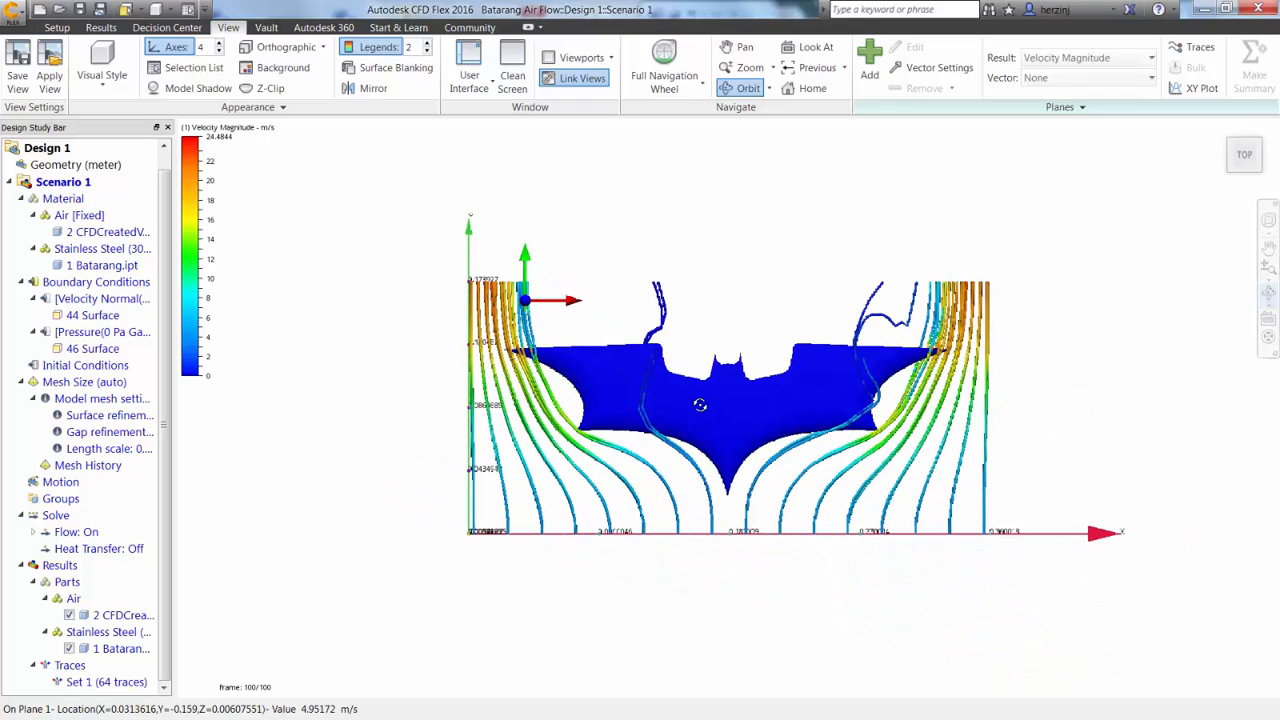